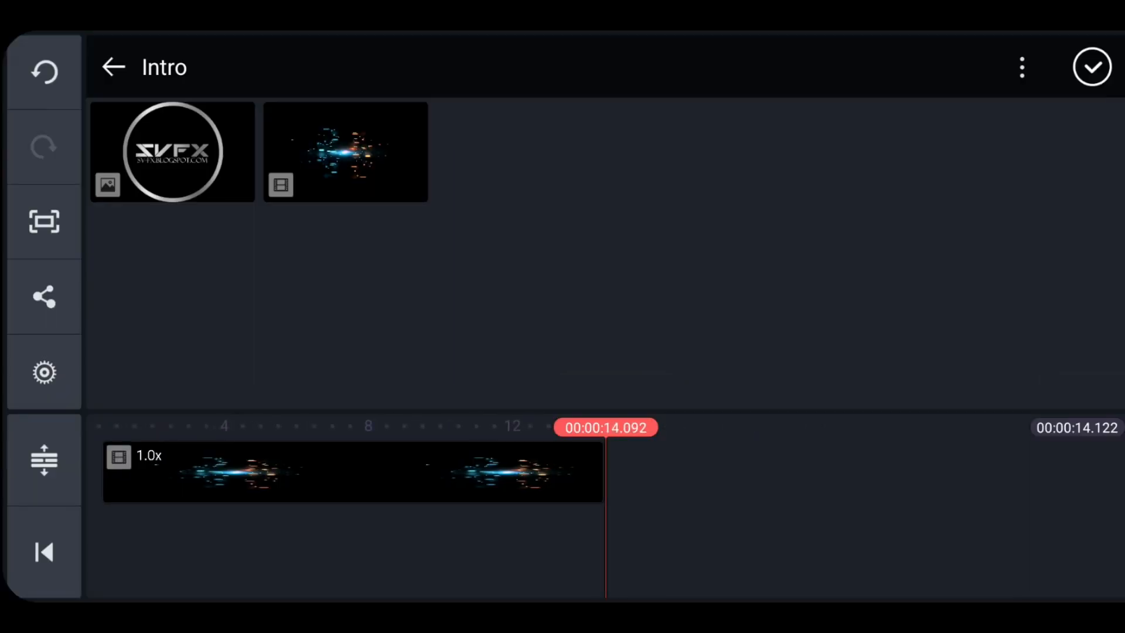
Jump to the project start and close the media browser to return to the editor
left_click(43, 555)
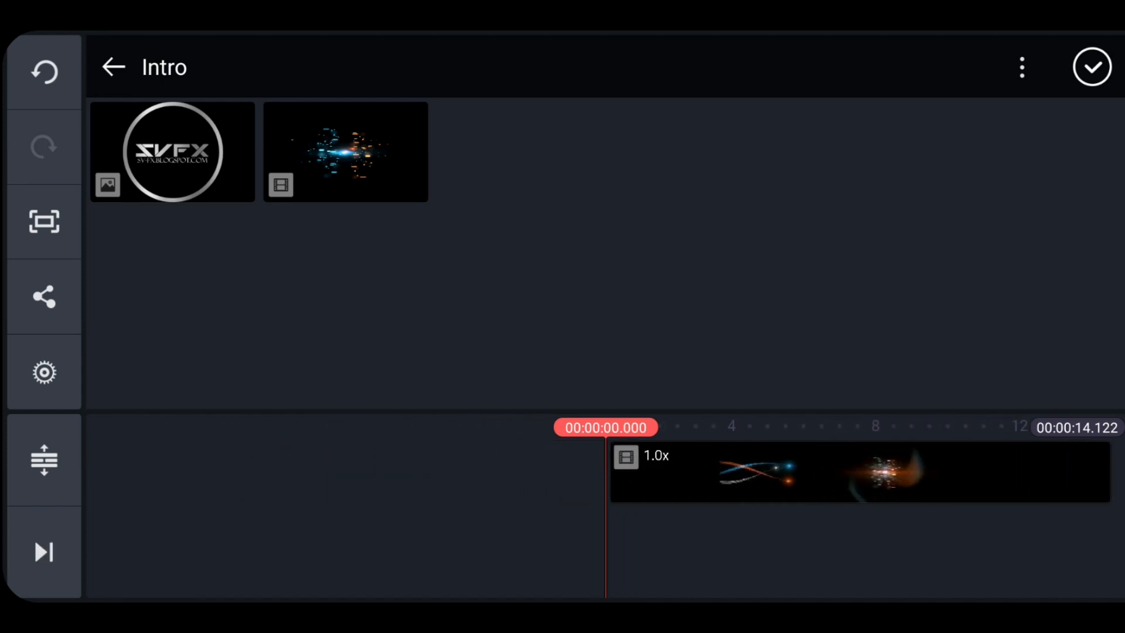
left_click(1097, 66)
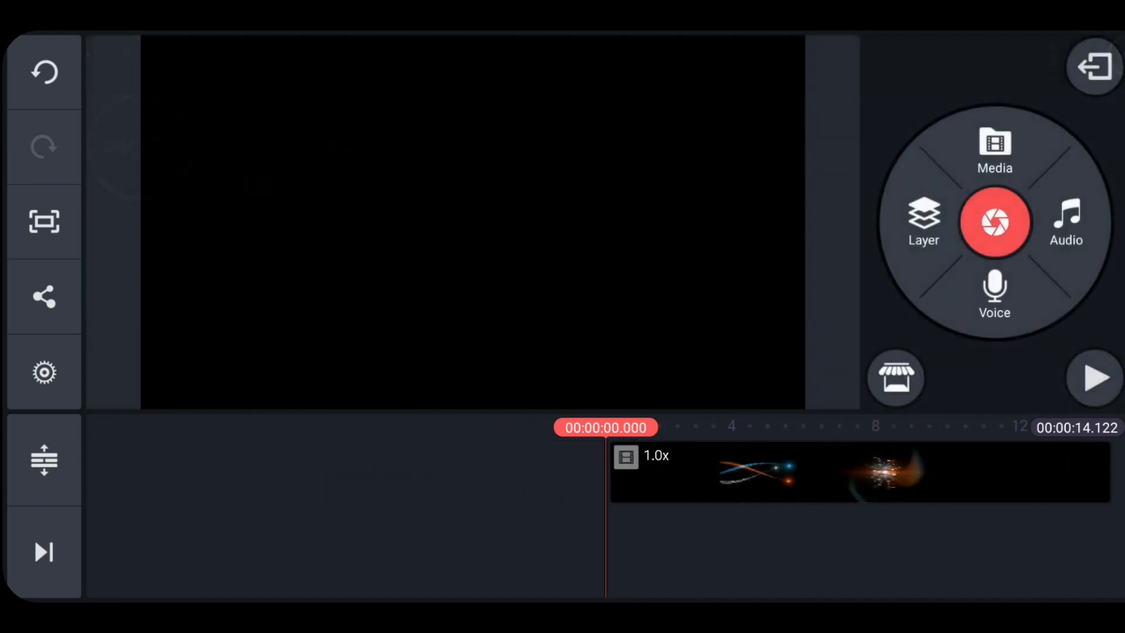
Add LOGO.jpg as an overlay layer at about 5 seconds with Screen blending
left_click(923, 224)
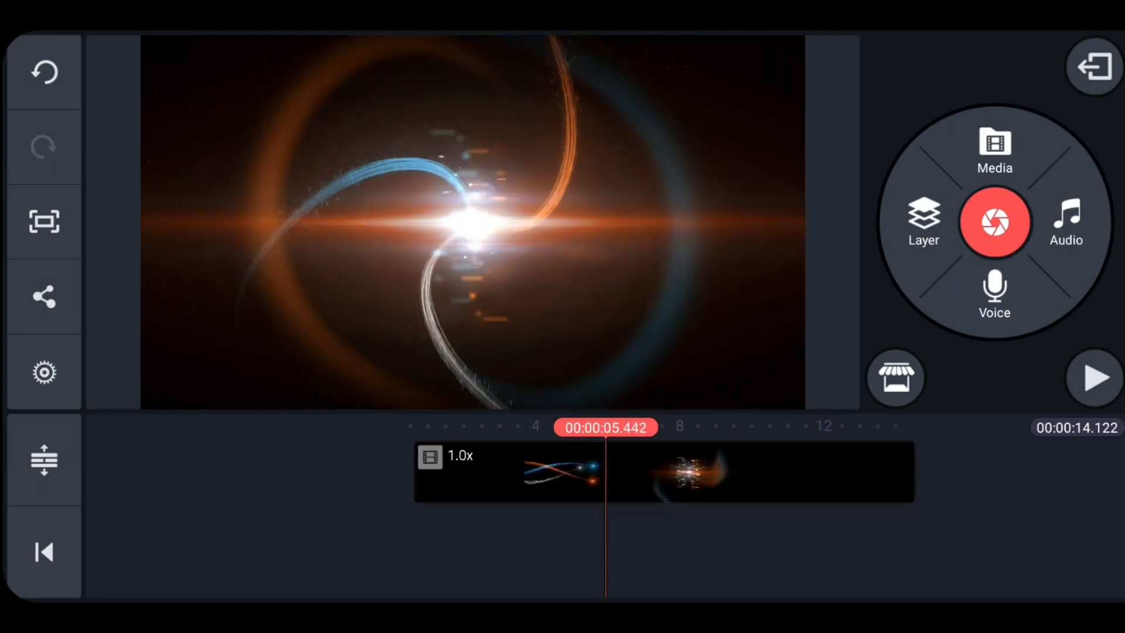
left_click(923, 220)
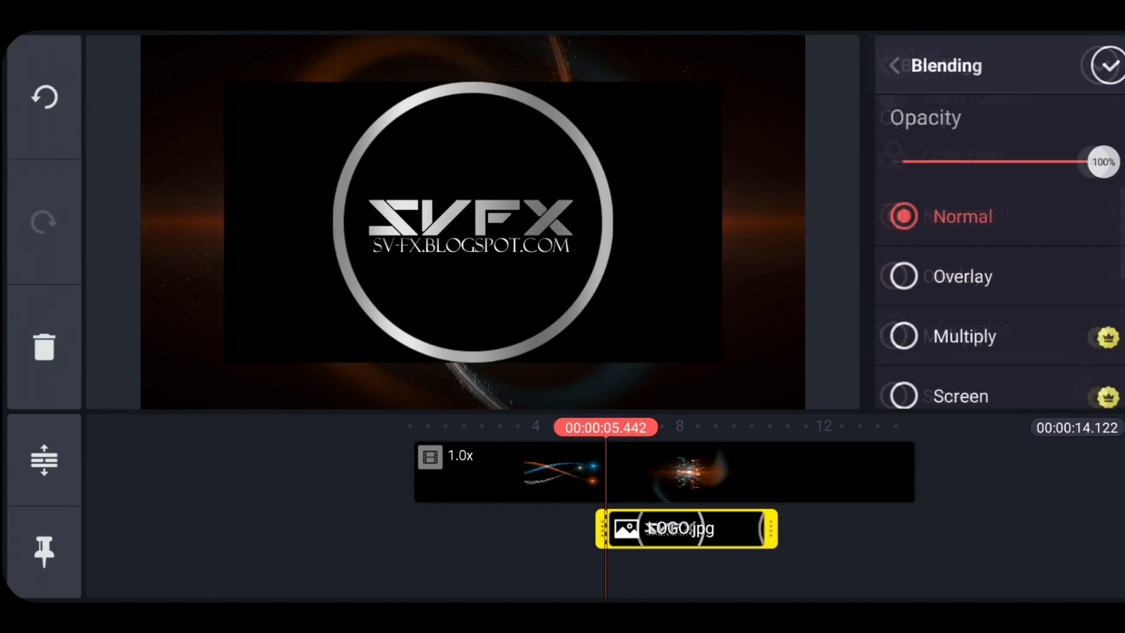
scroll("down", 3)
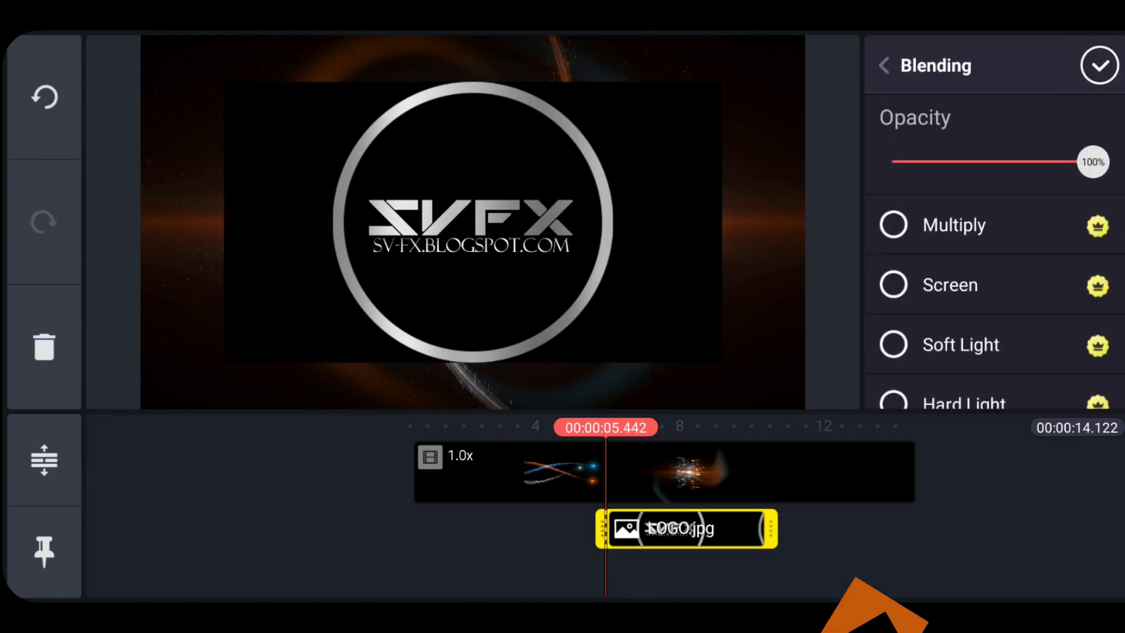
left_click(1098, 64)
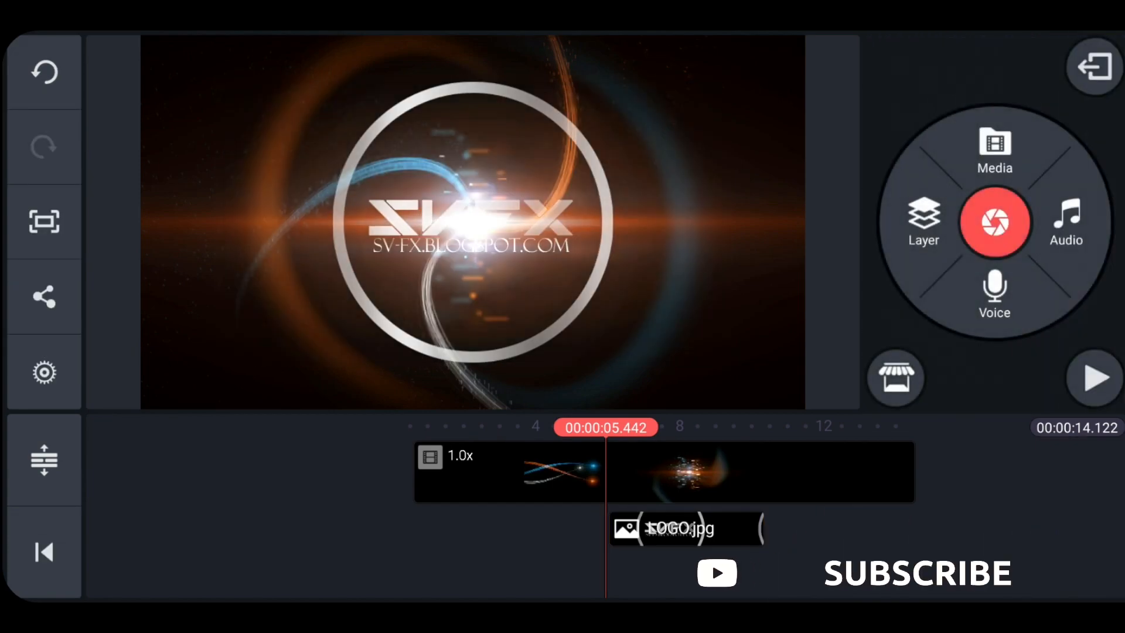
left_click(684, 529)
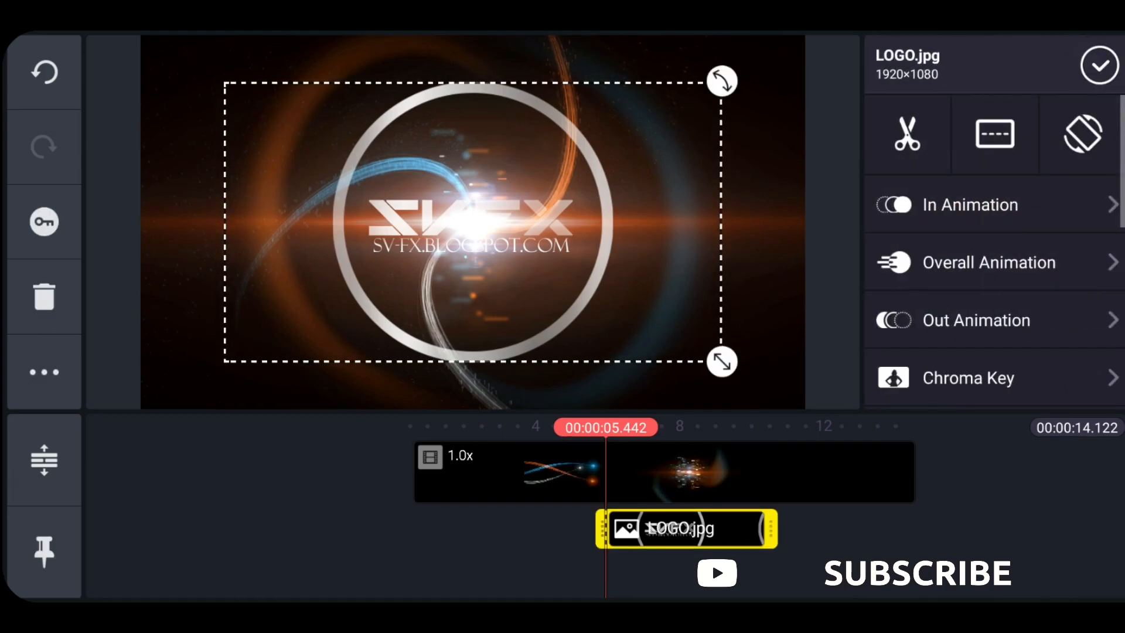
Shrink the SVFX logo layer to a small badge centred on the flare
left_click_drag(776, 527, 911, 527)
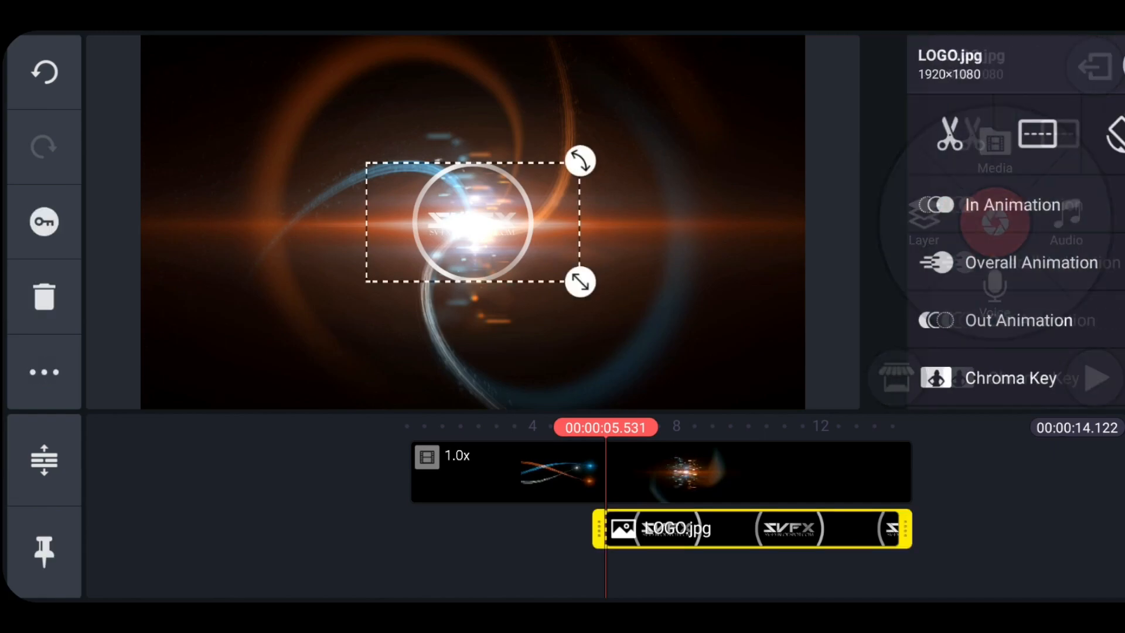
Give the logo layer a zoom-in entrance animation and return to the main editor
left_click(1012, 206)
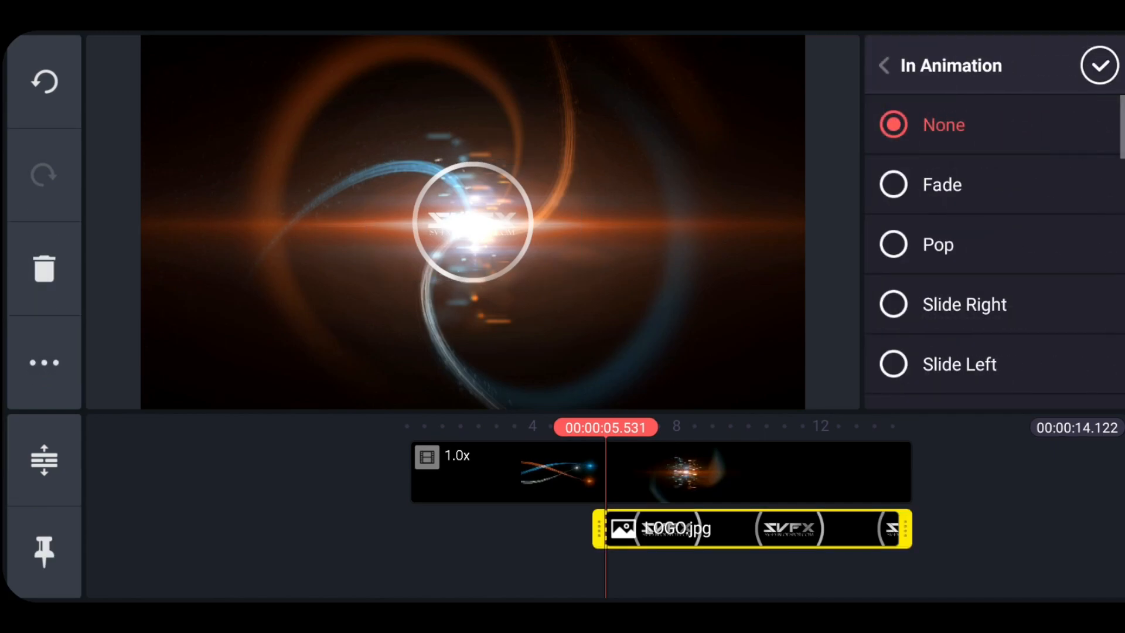
scroll("down", 3)
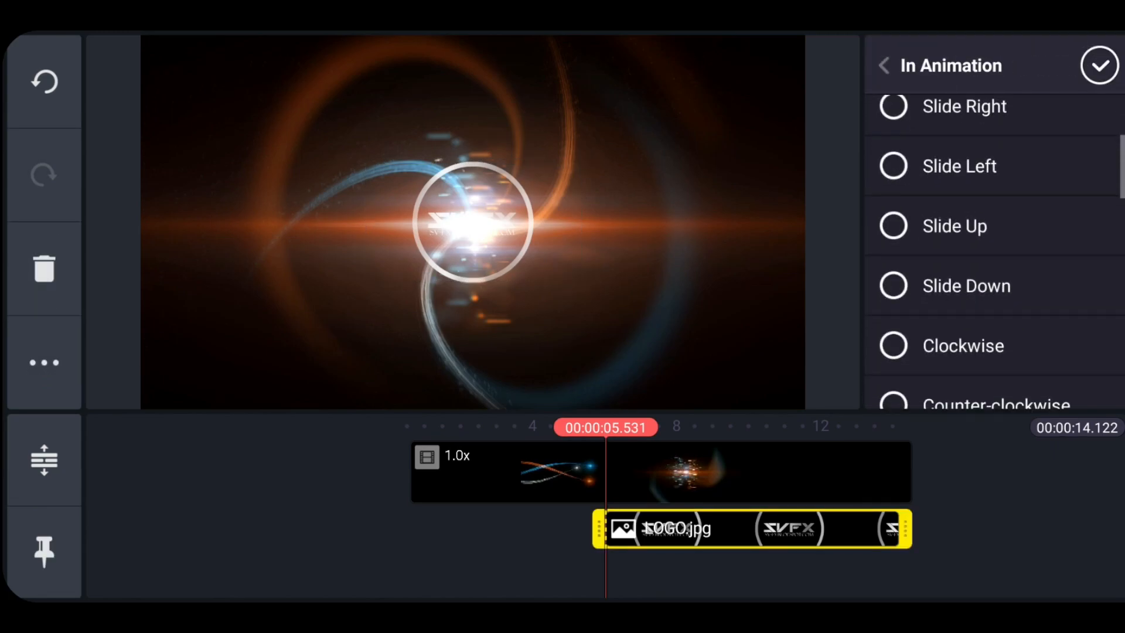
scroll("down", 3)
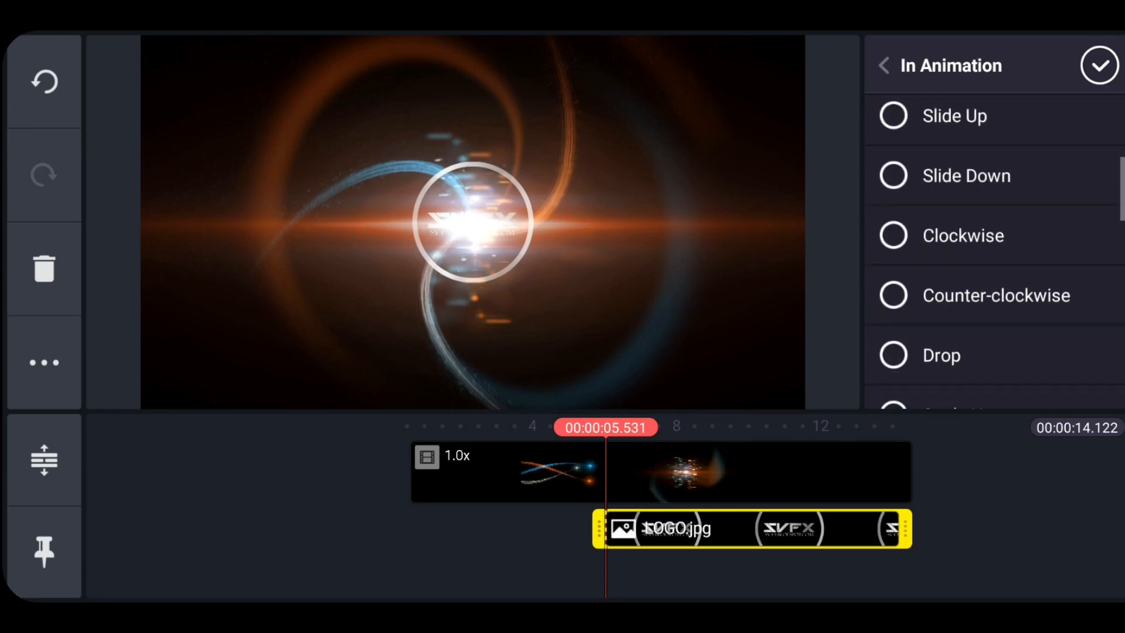
left_click(956, 243)
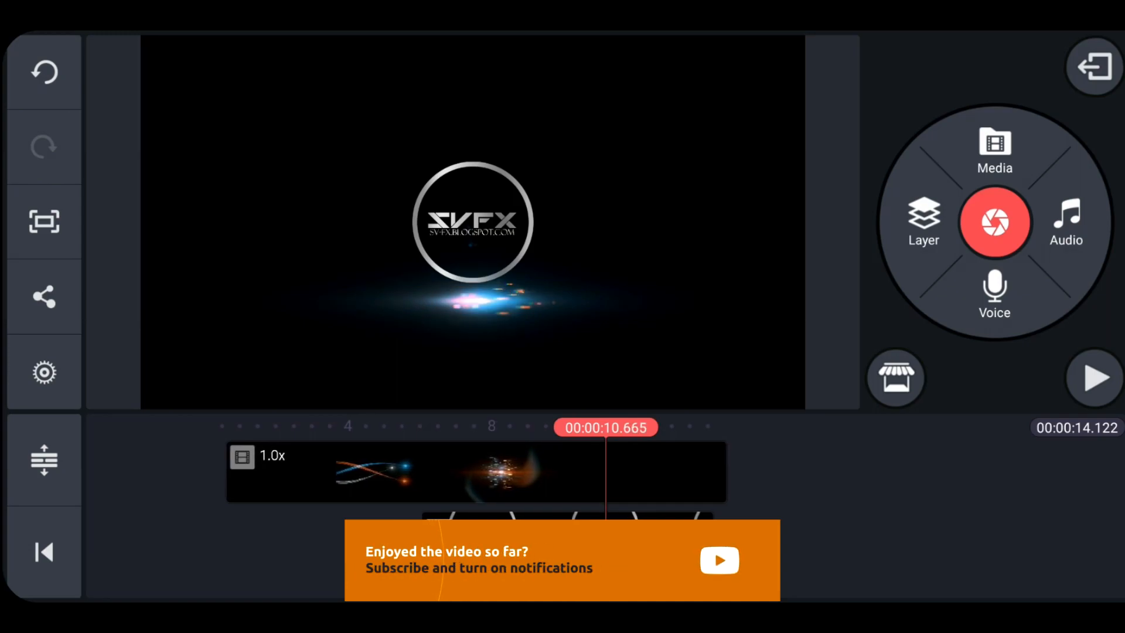
Add a text layer reading 'YOUR TEXT HERE' over the centred logo
left_click(923, 224)
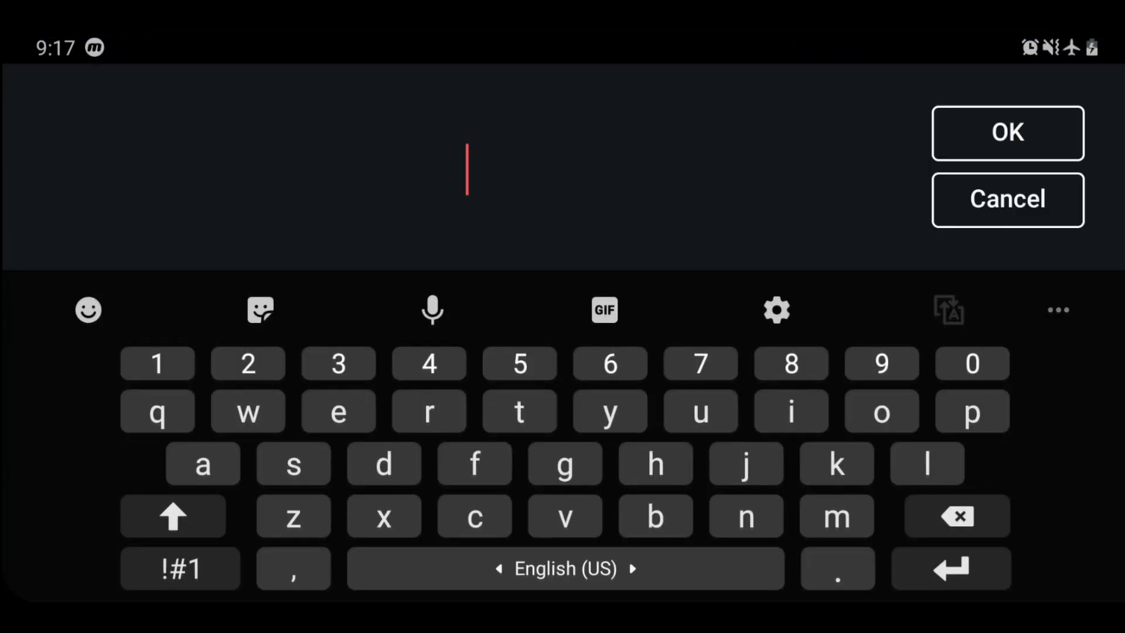
left_click(610, 410)
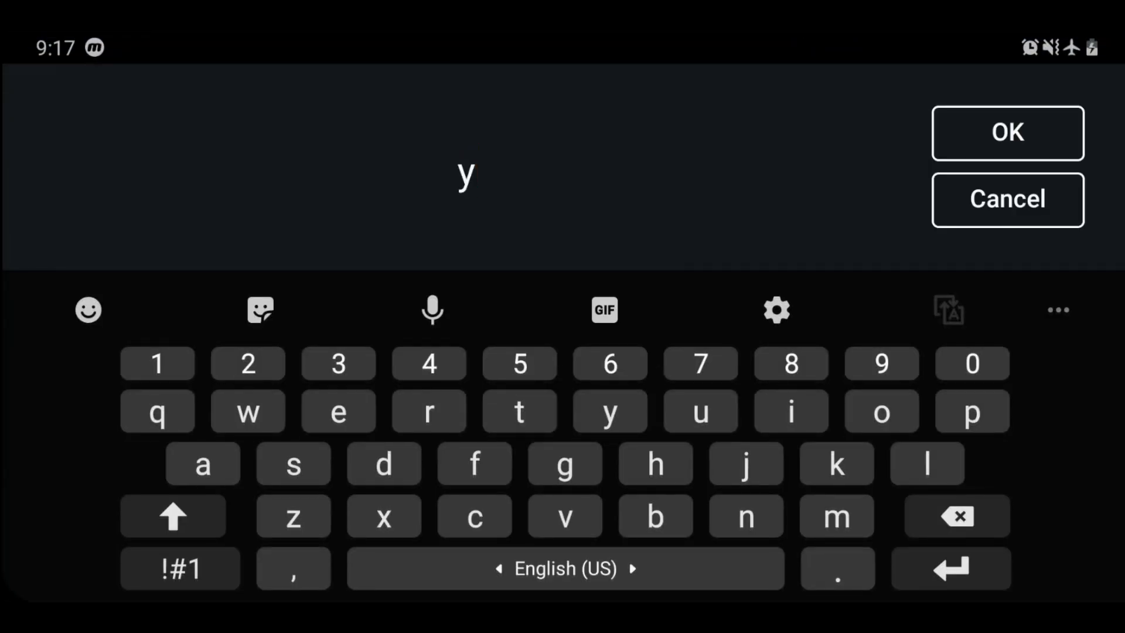
left_click(173, 515)
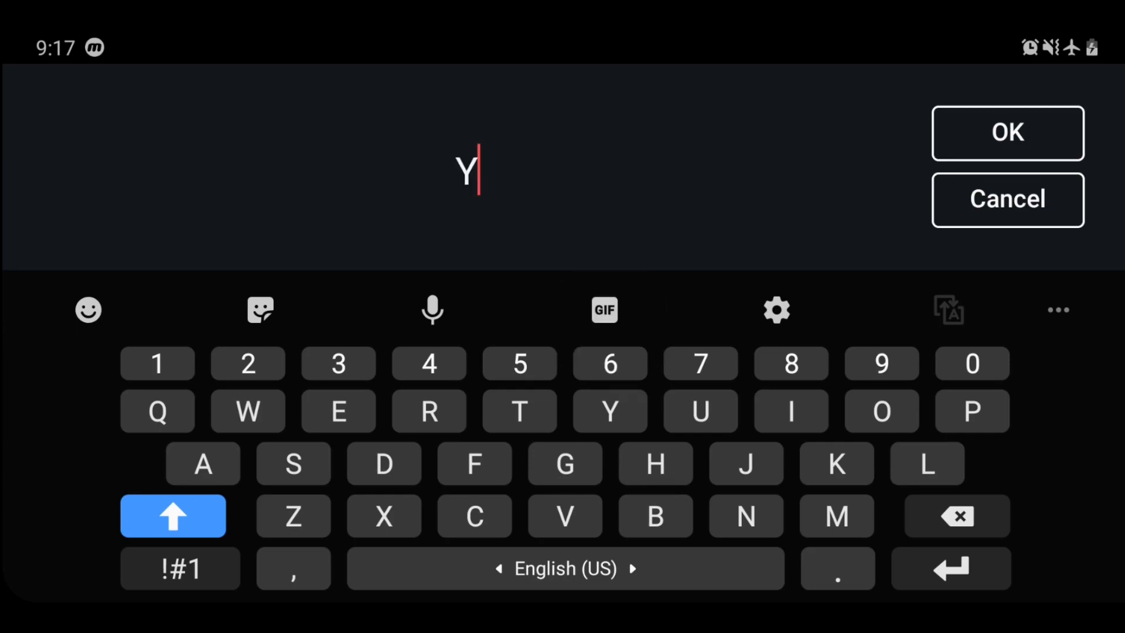
type("OUR TEXT")
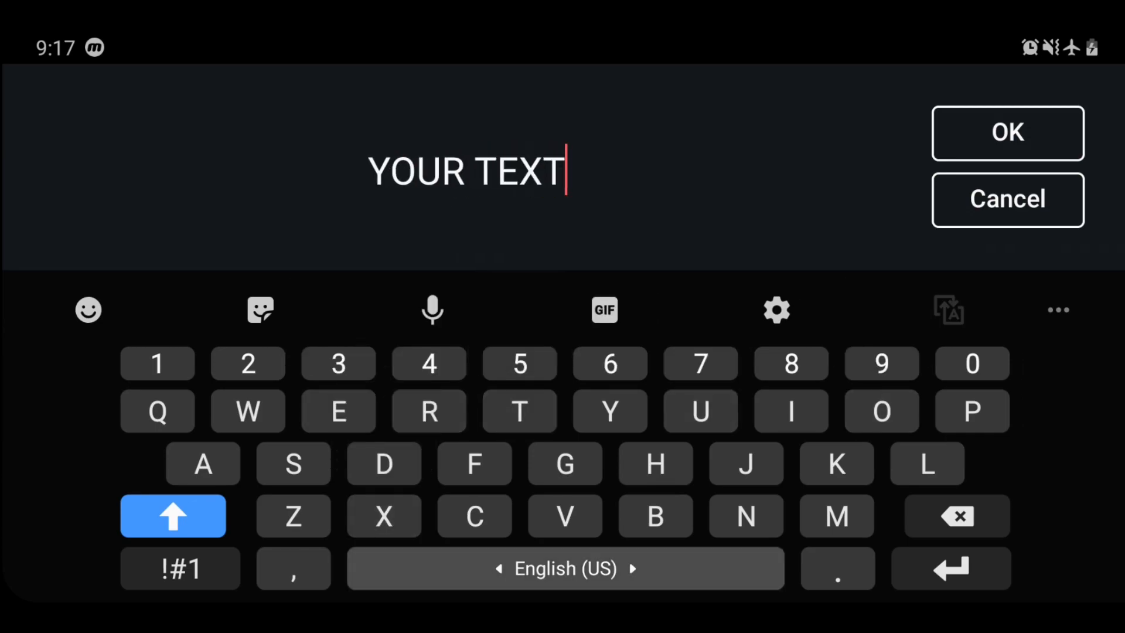
left_click(1007, 133)
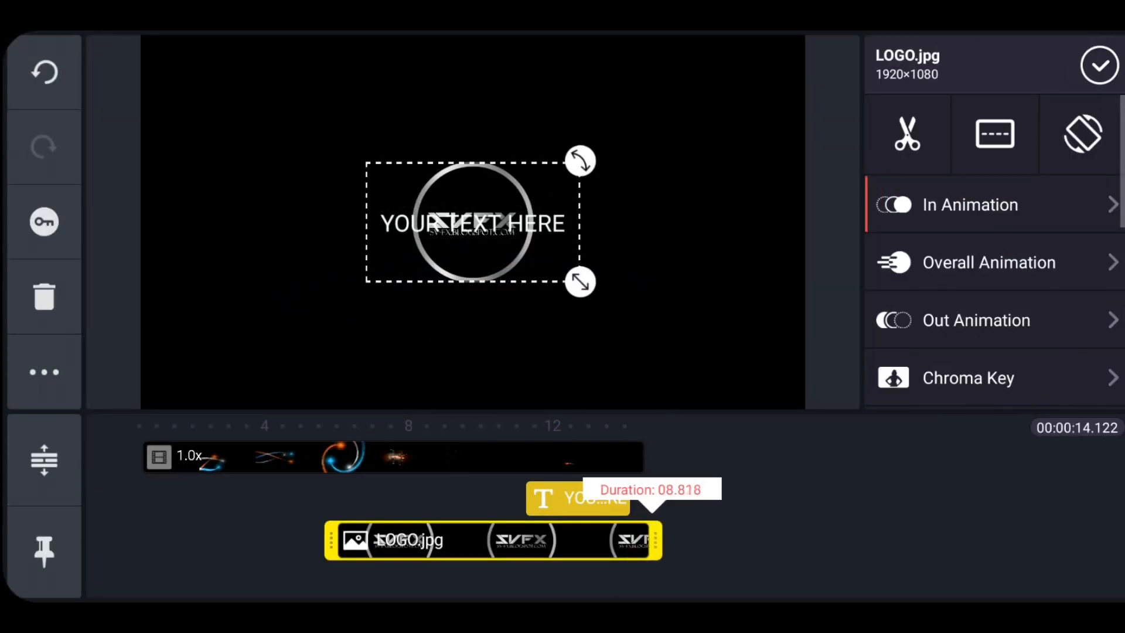
Give the 'YOUR TEXT HERE' caption an entrance animation and place it small beneath the logo
left_click(577, 499)
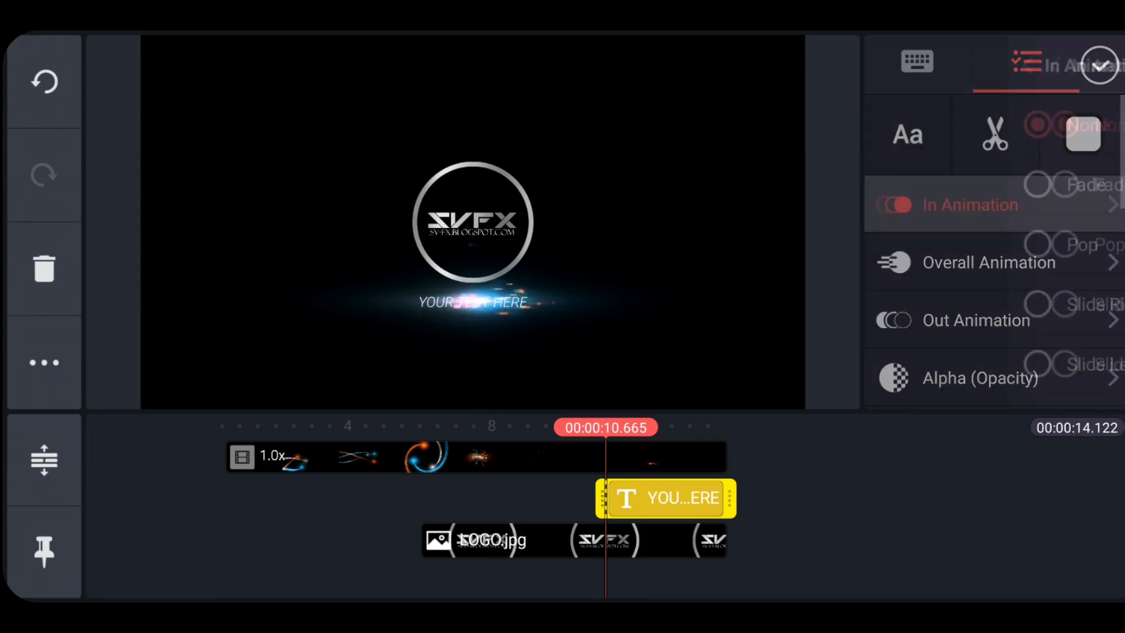
left_click(969, 204)
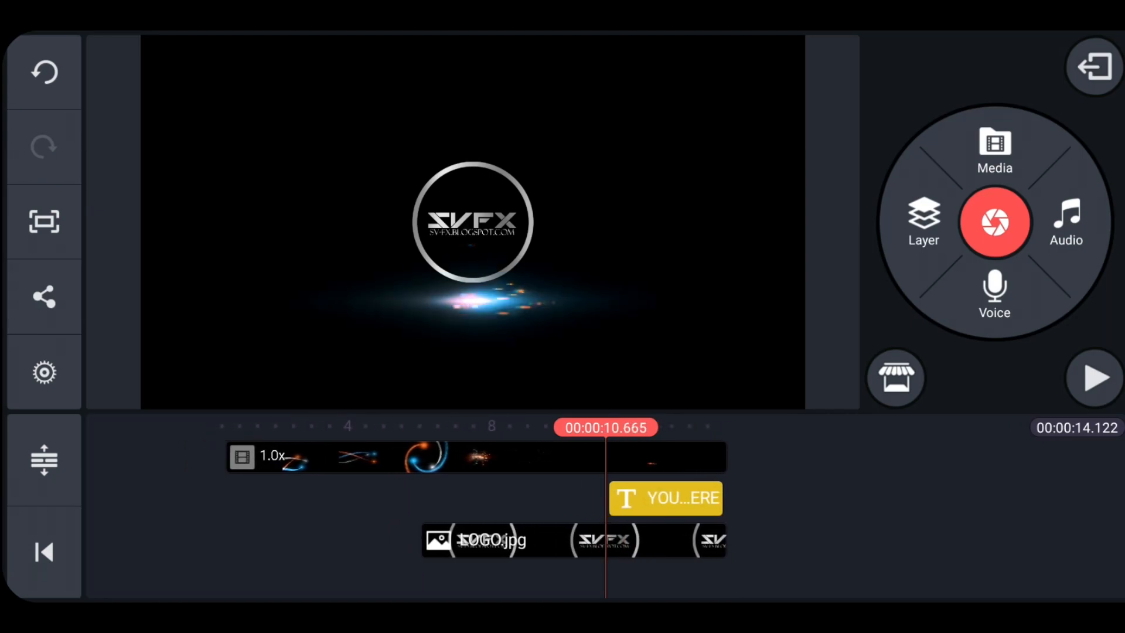
left_click(664, 498)
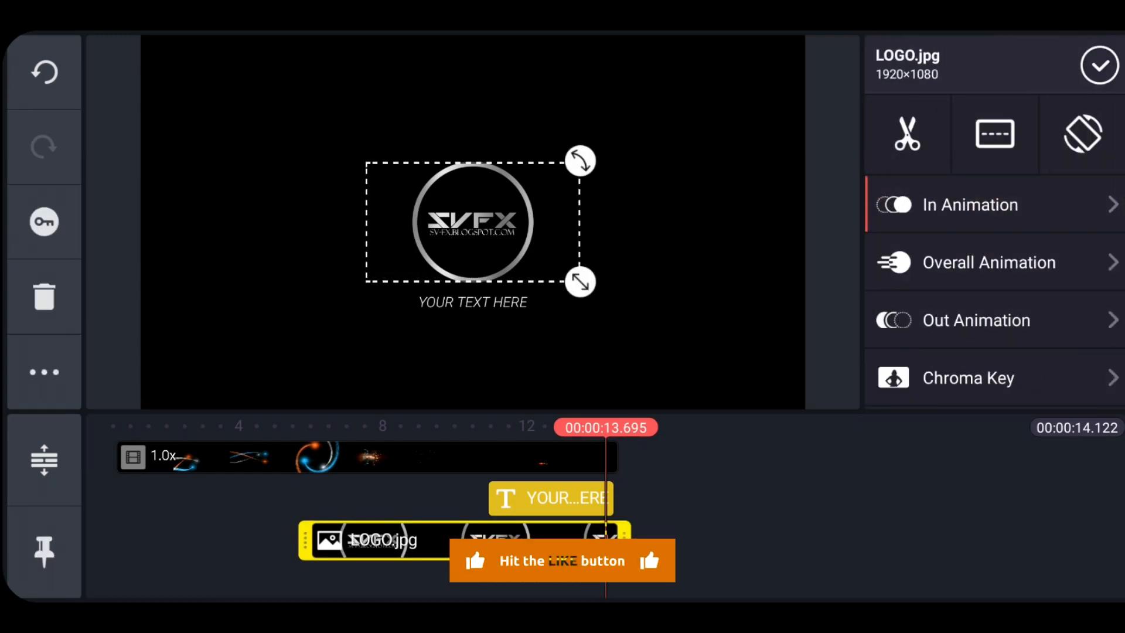
Apply a Fade exit animation to the logo layer
scroll("down", 3)
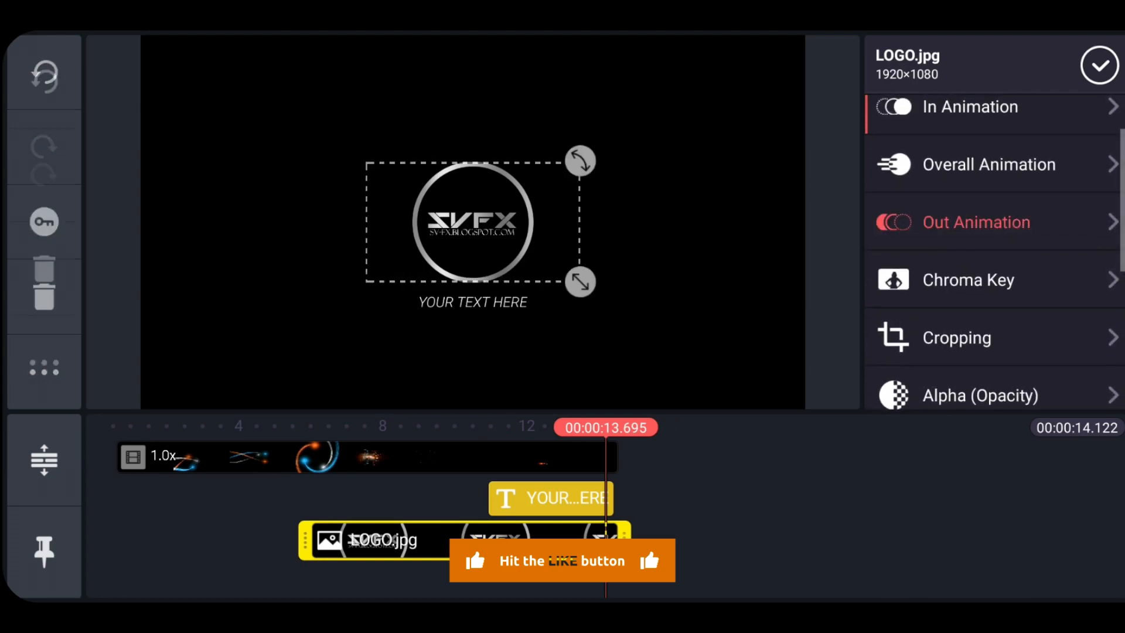
left_click(976, 222)
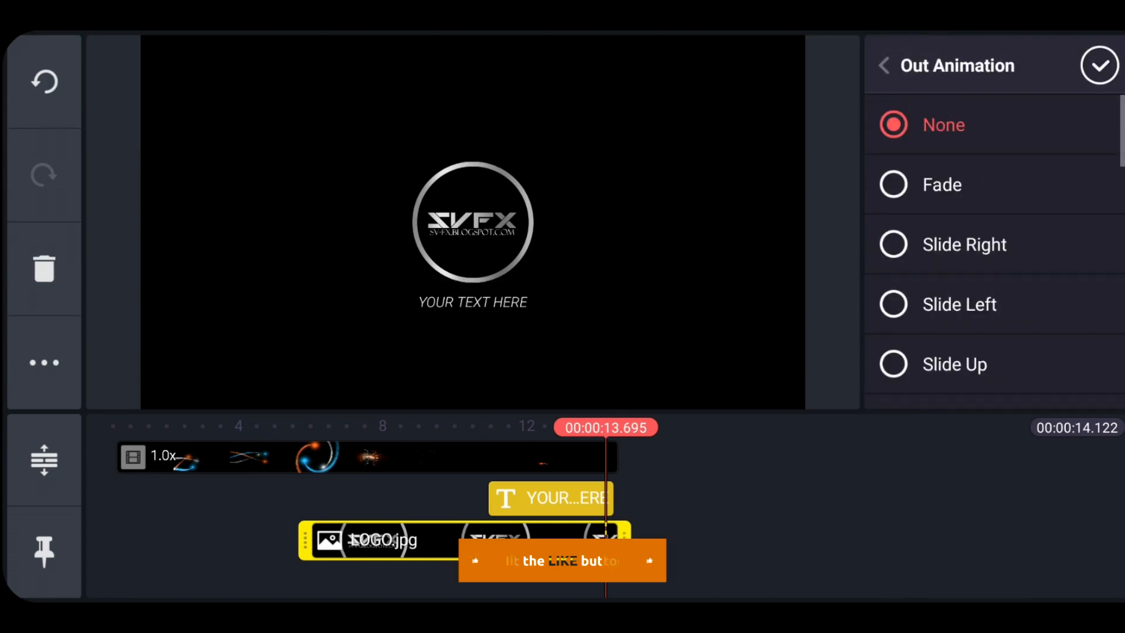
left_click(1097, 67)
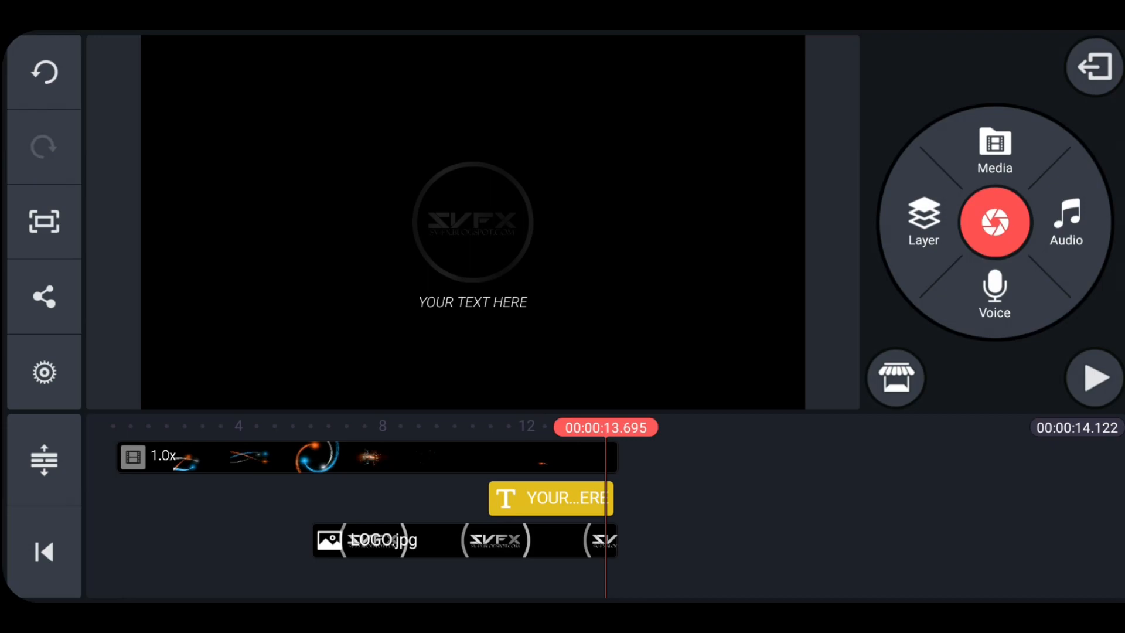
left_click(550, 498)
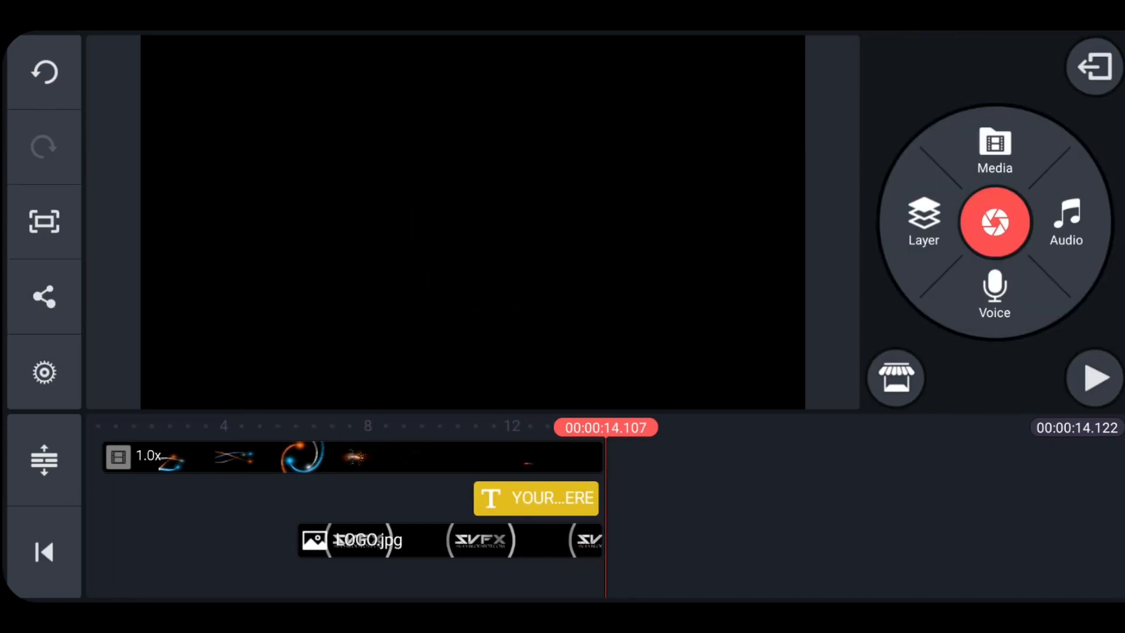
Add the Logo music track, play back the intro, and open 1080p 60 fps export settings
left_click(1065, 222)
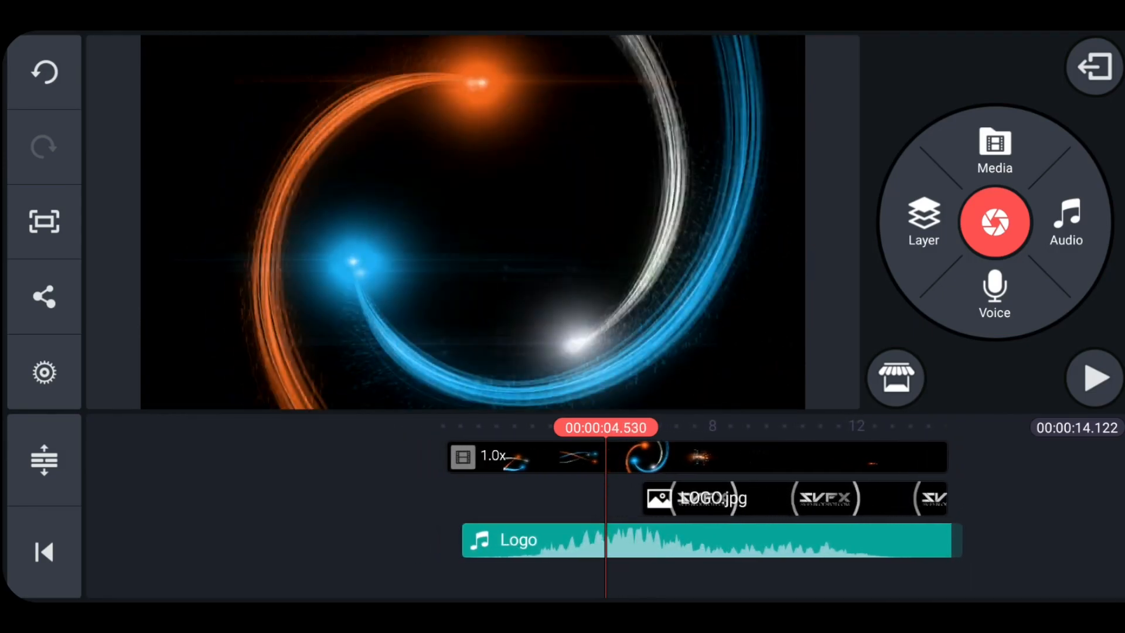
left_click(1093, 376)
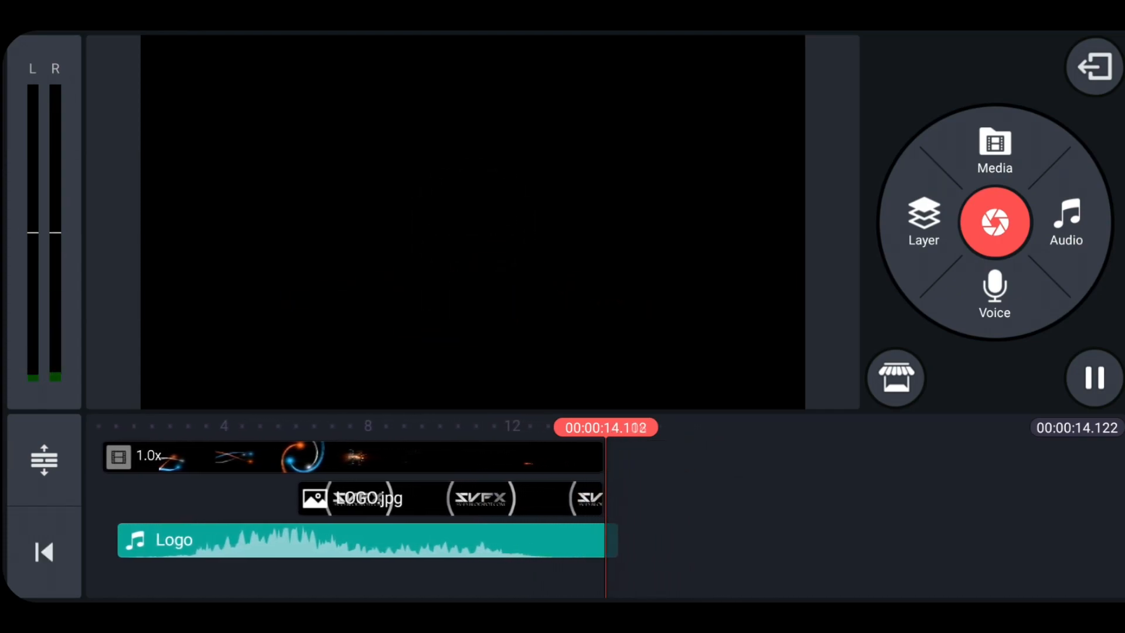
left_click(1091, 66)
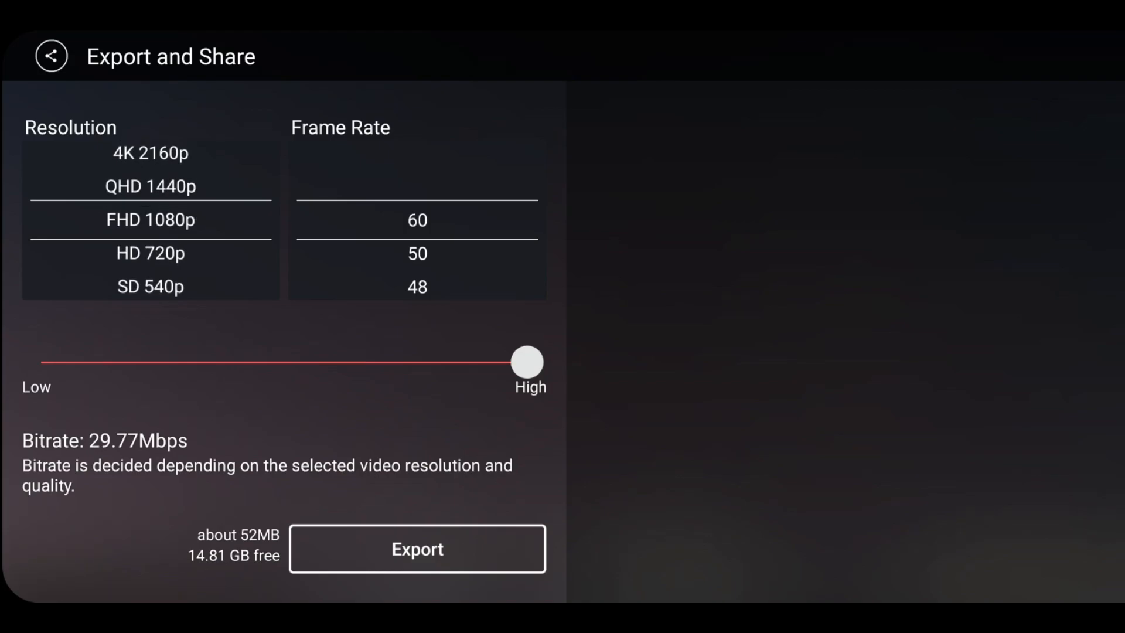